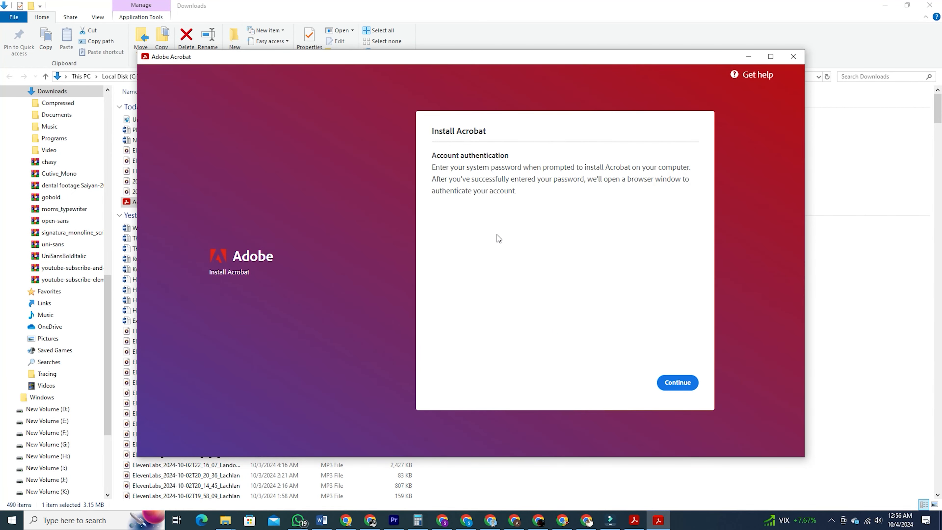
Reach the Acrobat Pro free trial page from Document Cloud and start the 7-day trial
left_click(677, 383)
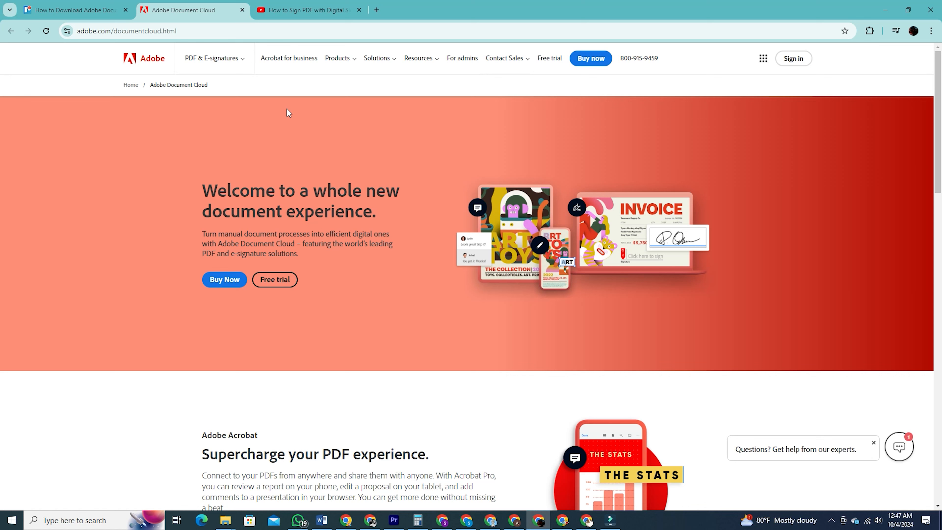
mouse_move(481, 253)
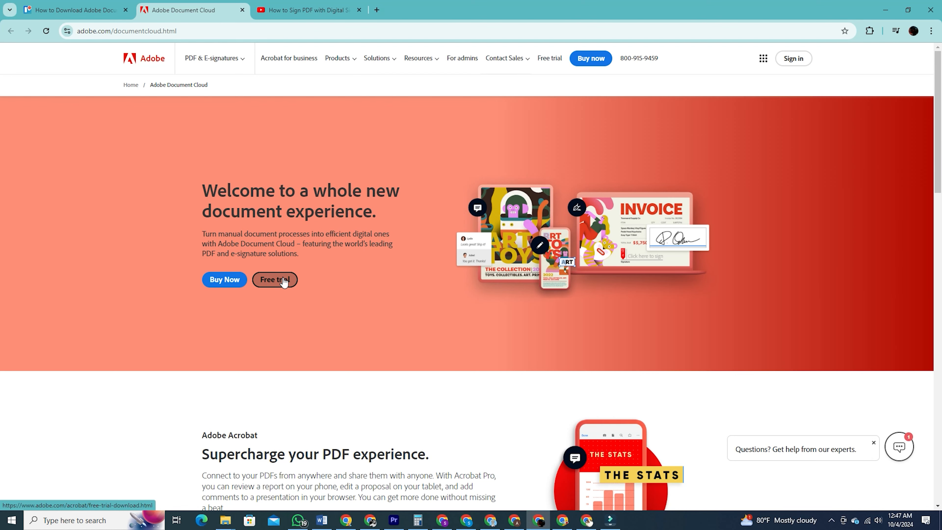
left_click(274, 279)
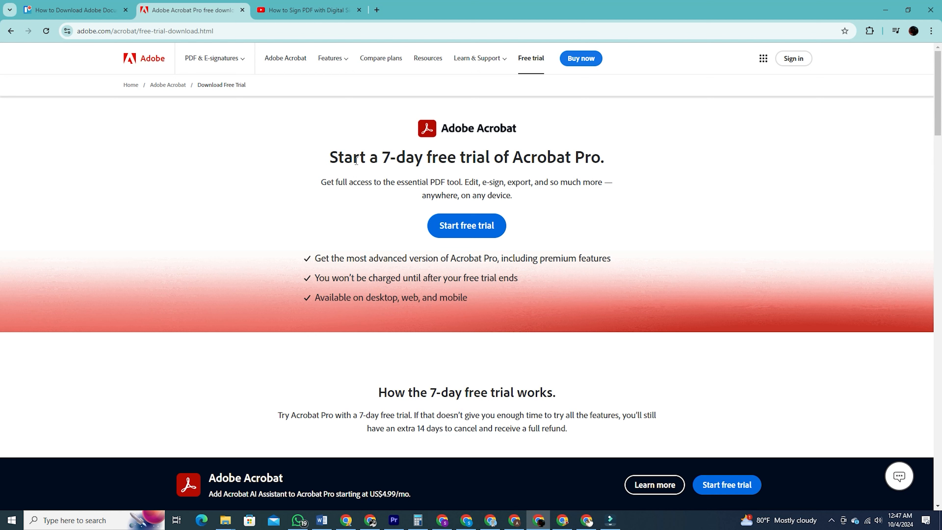
mouse_move(474, 226)
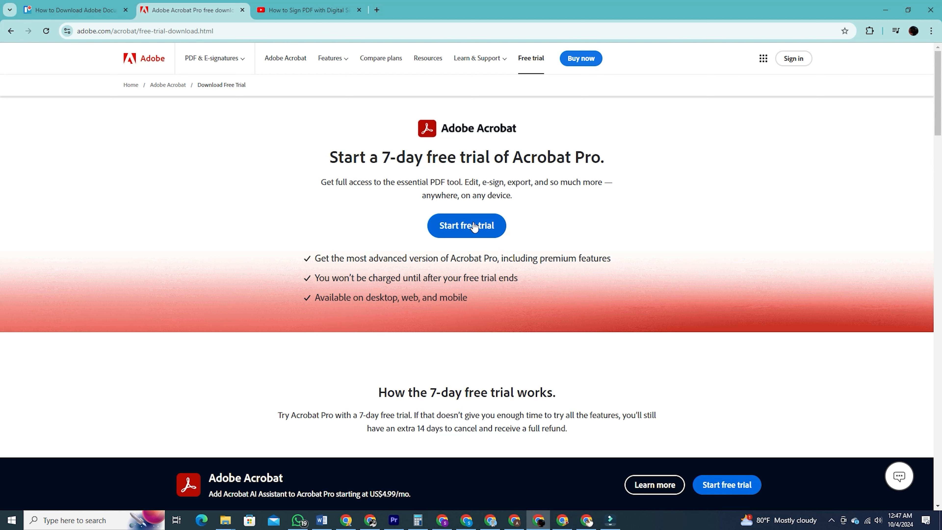
left_click(466, 225)
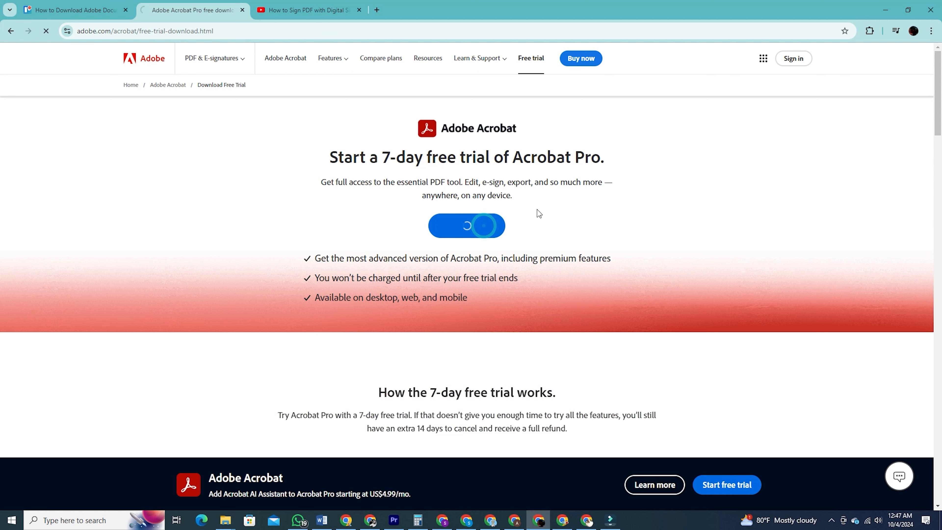
Choose the Yearly, Billed monthly Acrobat Pro plan in Step 1 and continue
left_click(466, 225)
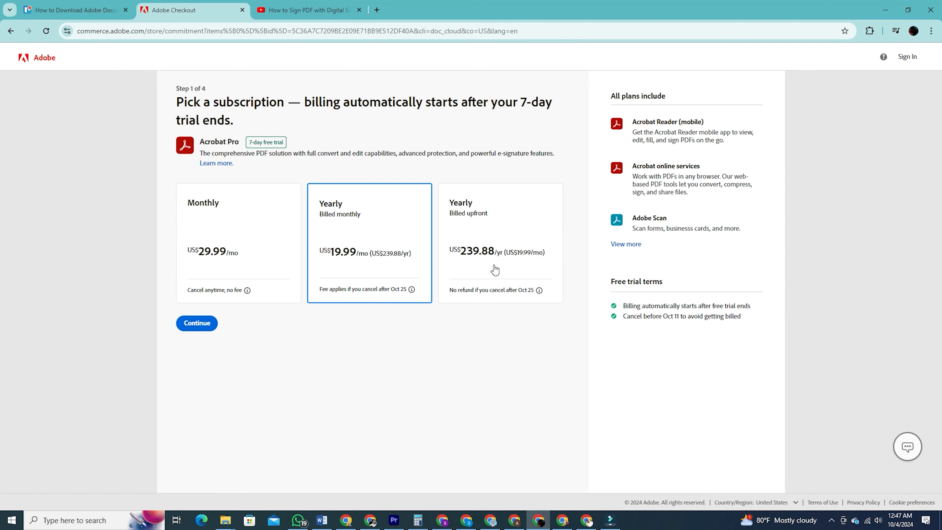
mouse_move(403, 134)
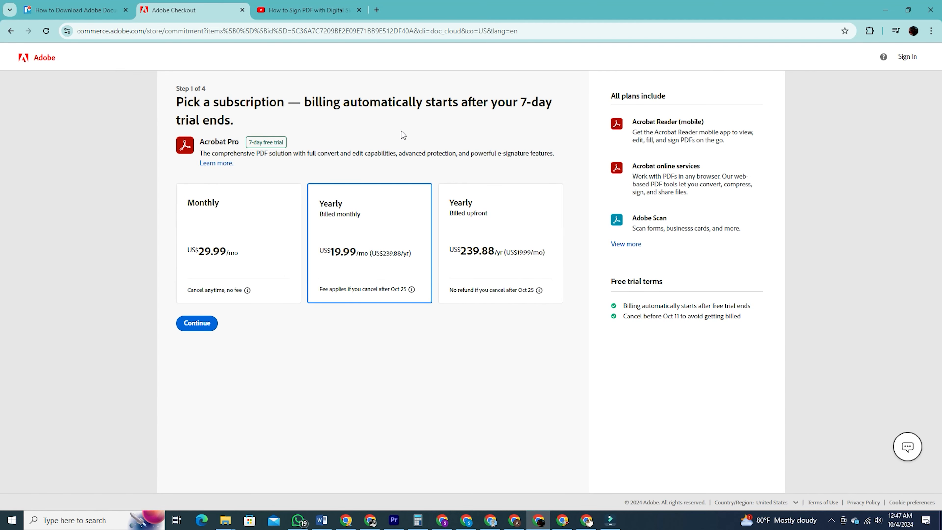
double_click(189, 102)
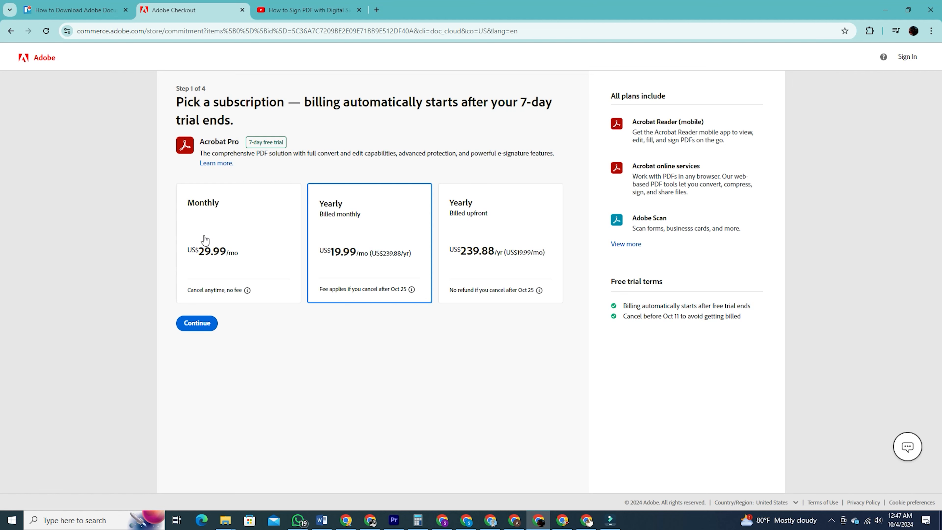
mouse_move(401, 240)
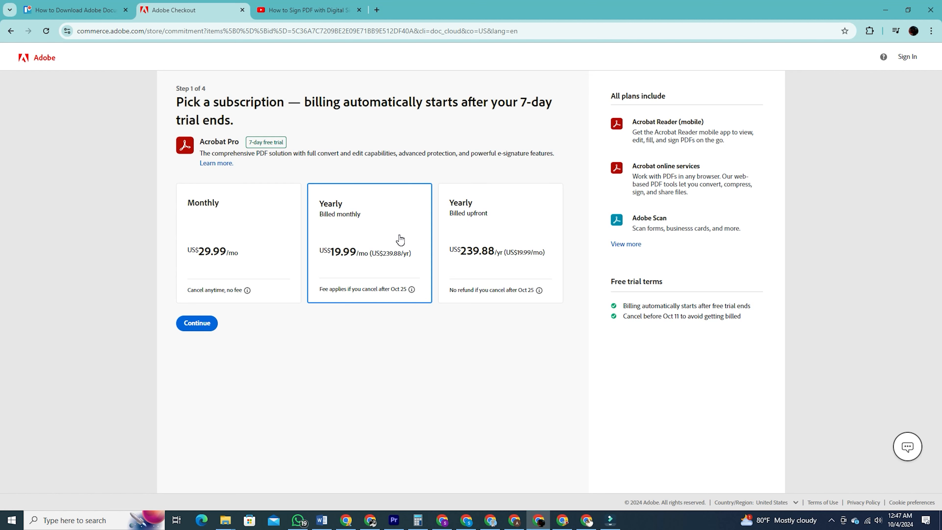
left_click(398, 234)
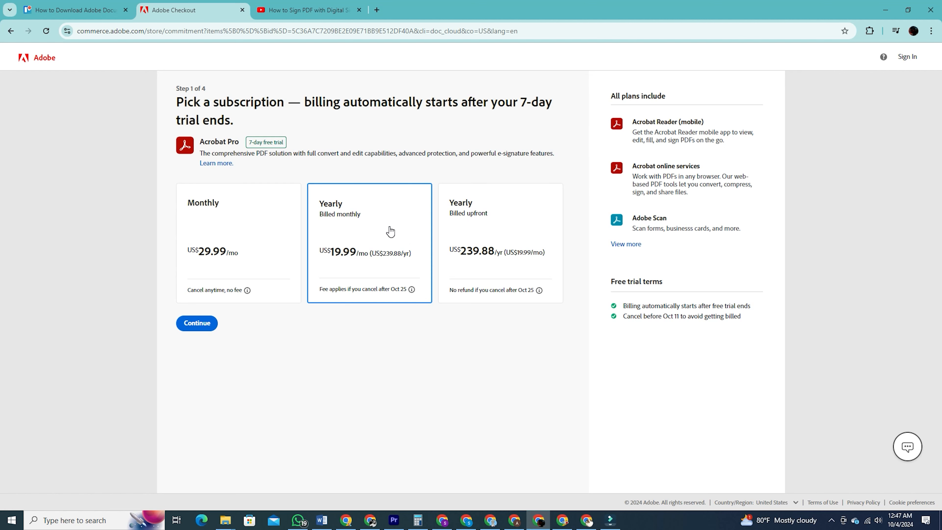
left_click(389, 227)
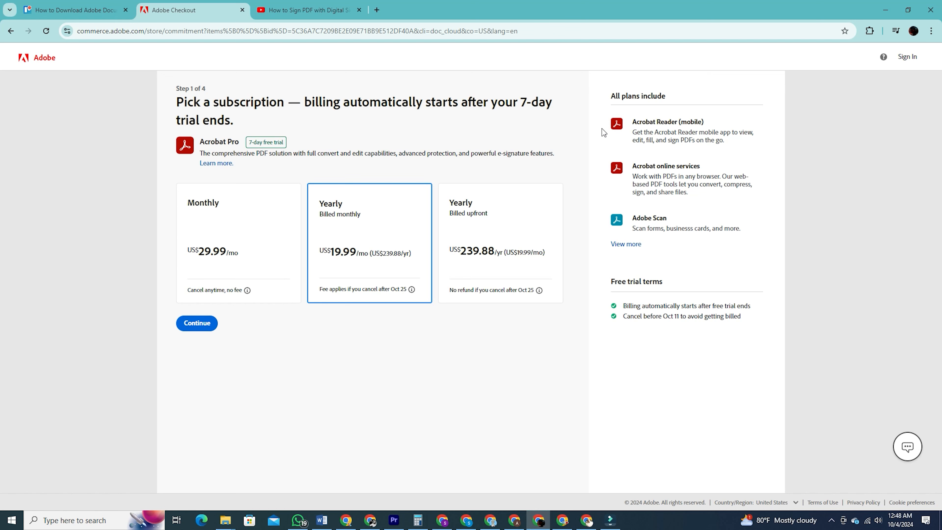
mouse_move(632, 179)
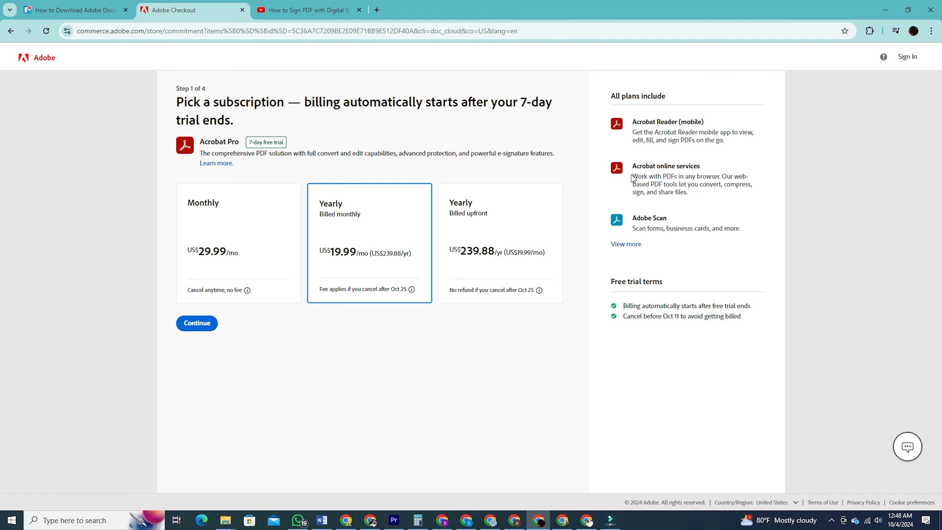
mouse_move(637, 227)
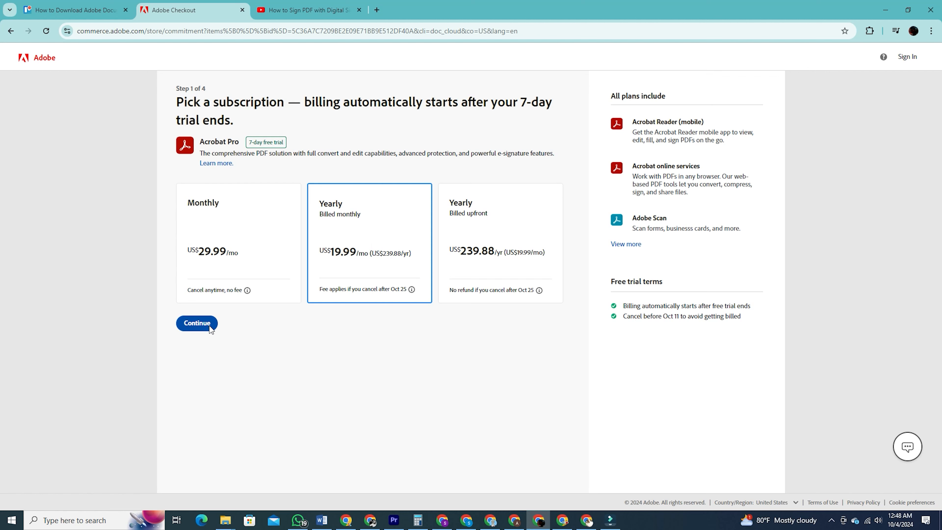
left_click(196, 323)
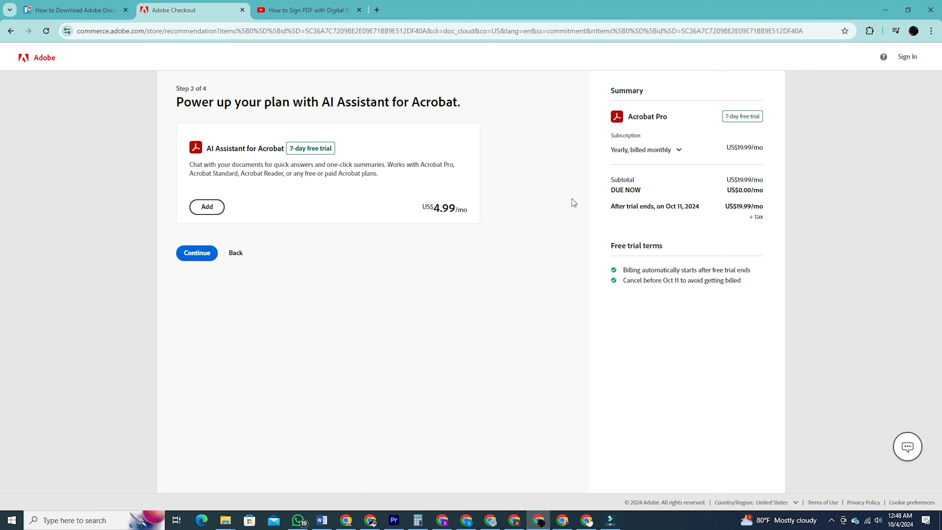
mouse_move(233, 168)
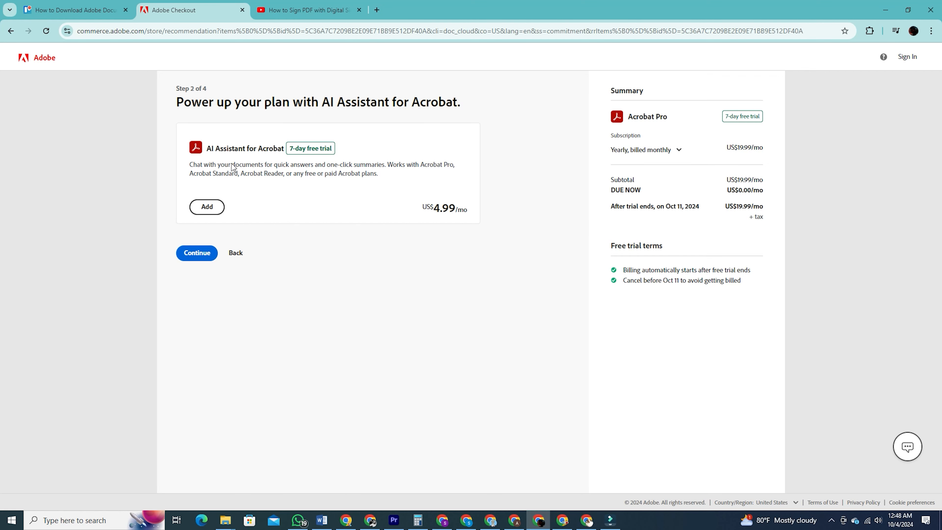
mouse_move(244, 179)
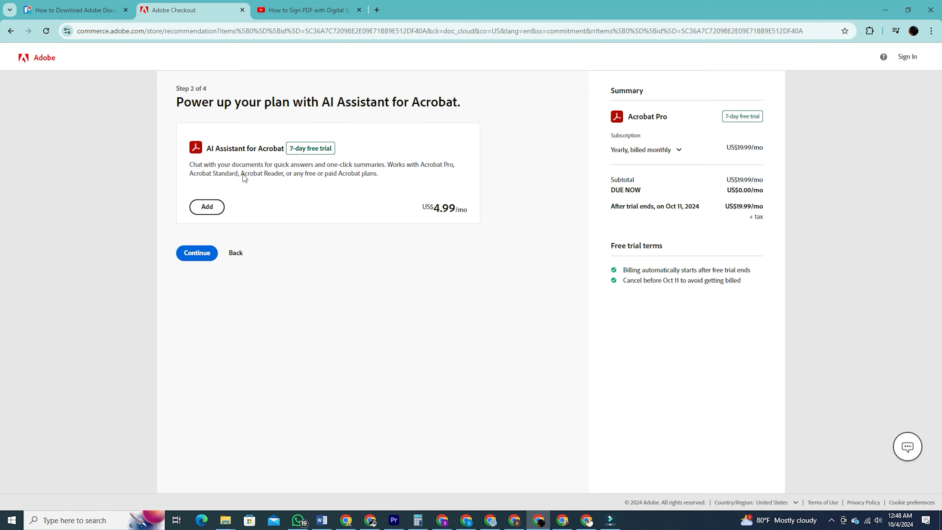
mouse_move(365, 179)
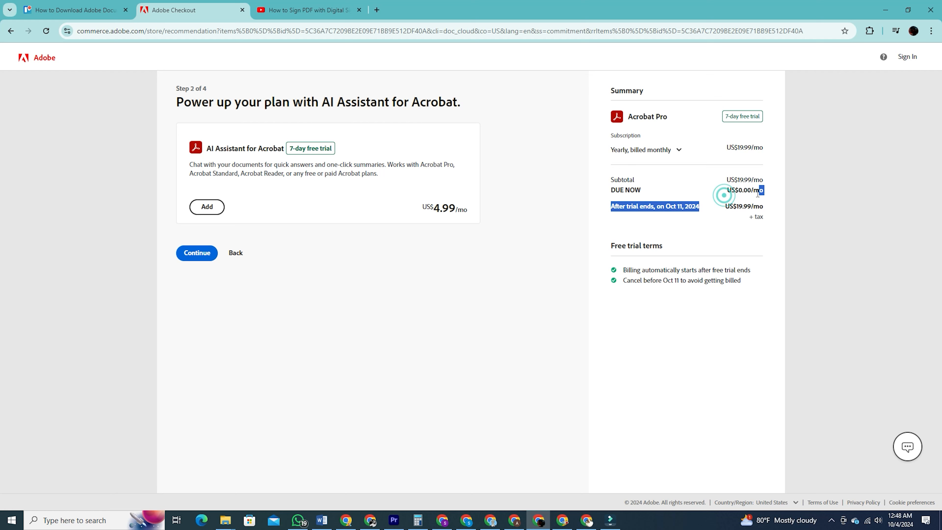
Continue past the AI Assistant add-on without adding it, reaching Step 3 of 4
left_click(197, 252)
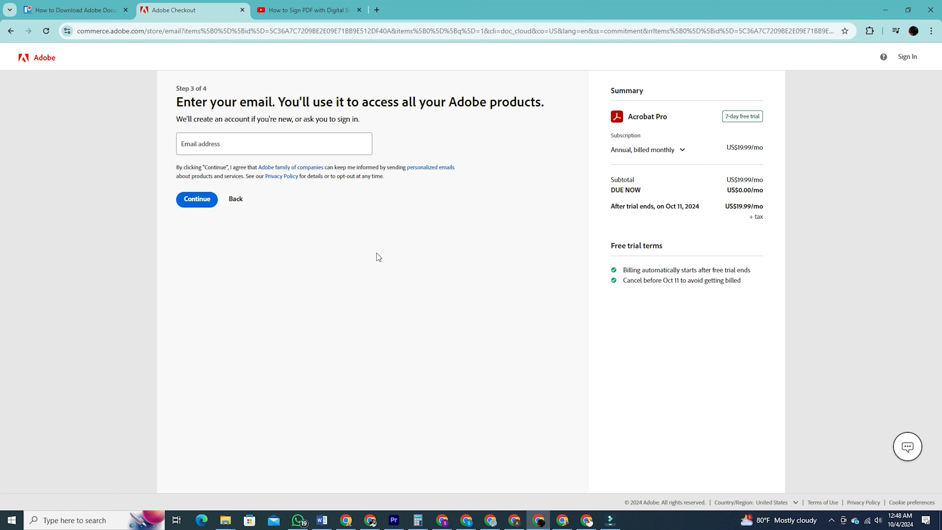
Submit the email address and sign in with the existing Google account to reach payment info
left_click(274, 144)
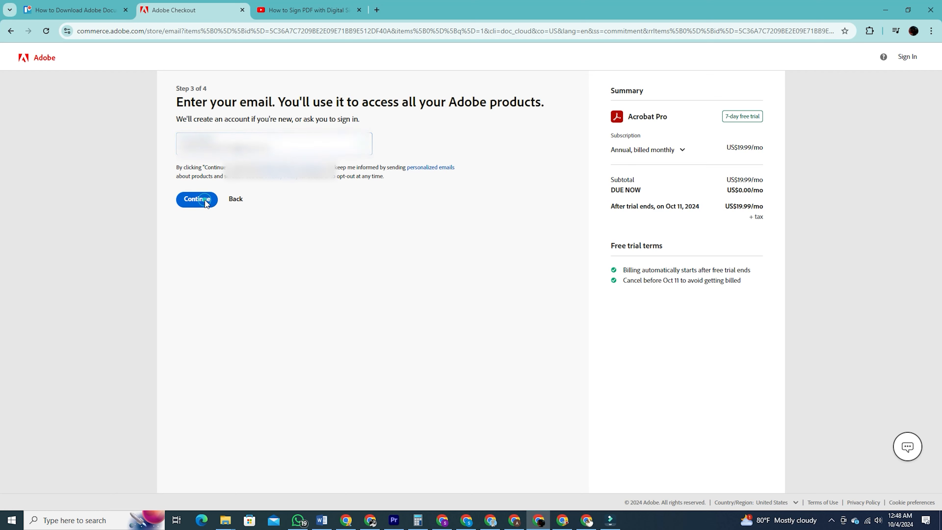
left_click(197, 199)
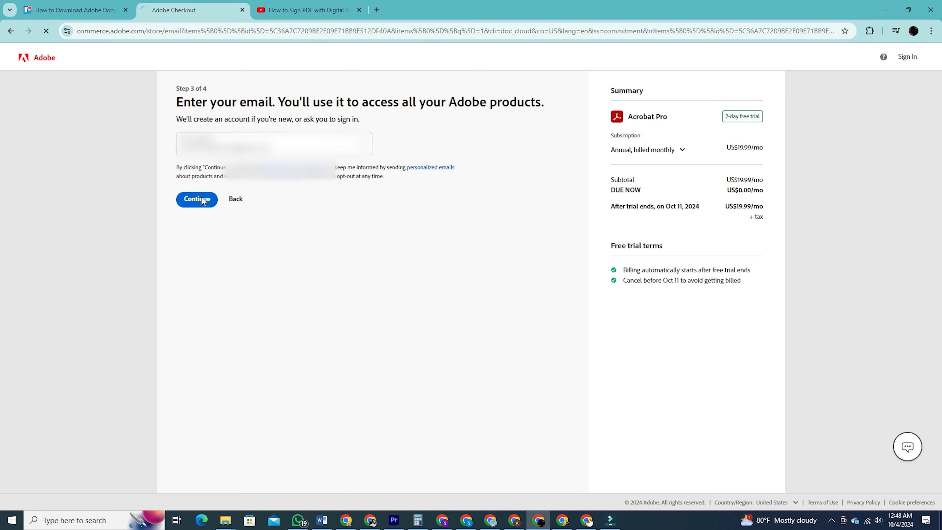
left_click(196, 199)
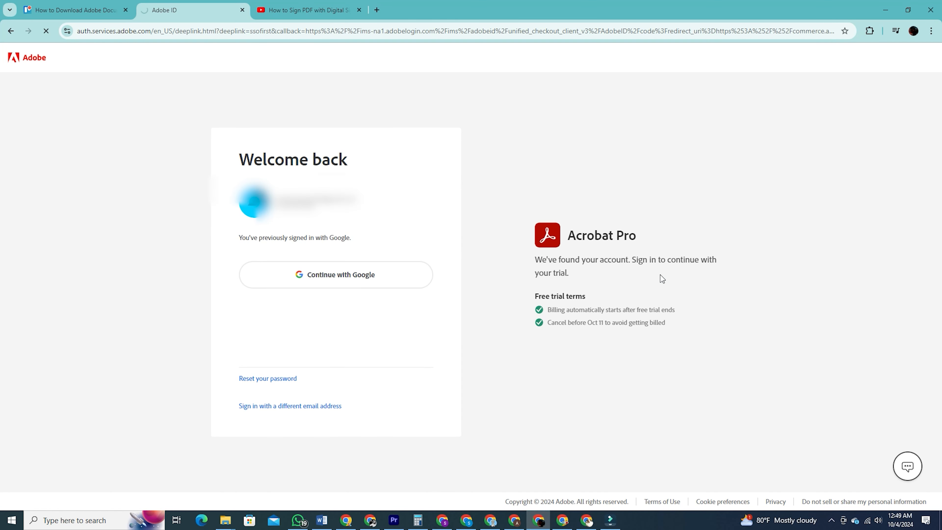
left_click(335, 275)
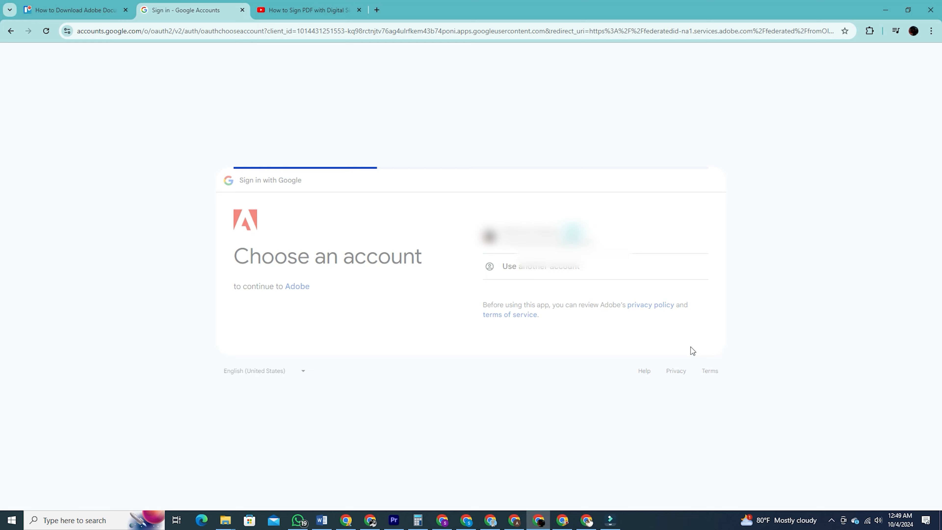
left_click(535, 236)
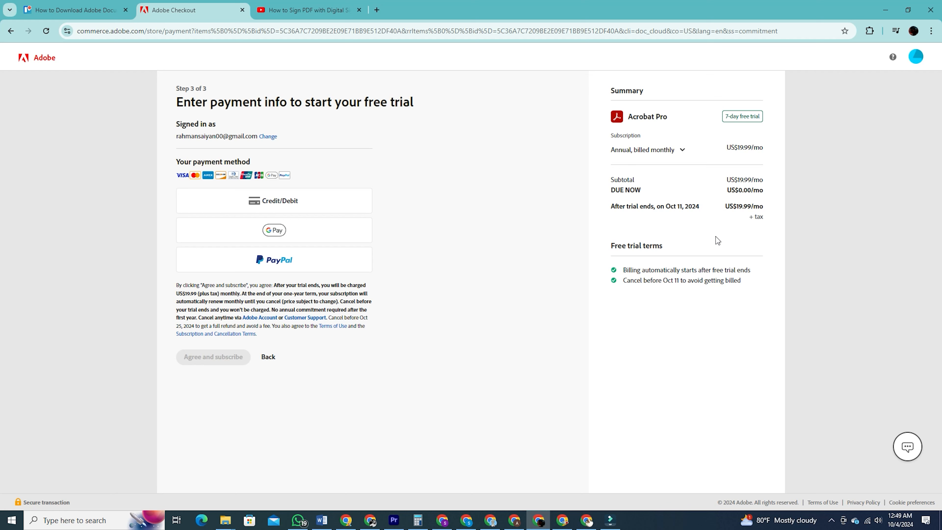
Confirm US$0.00 due now, choose Credit/Debit, then agree and subscribe to place the trial order
double_click(744, 190)
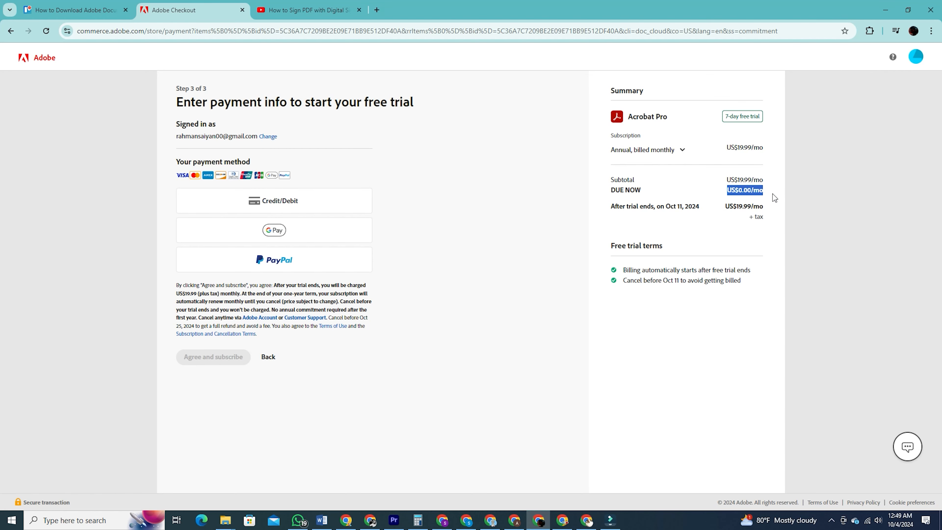
mouse_move(212, 225)
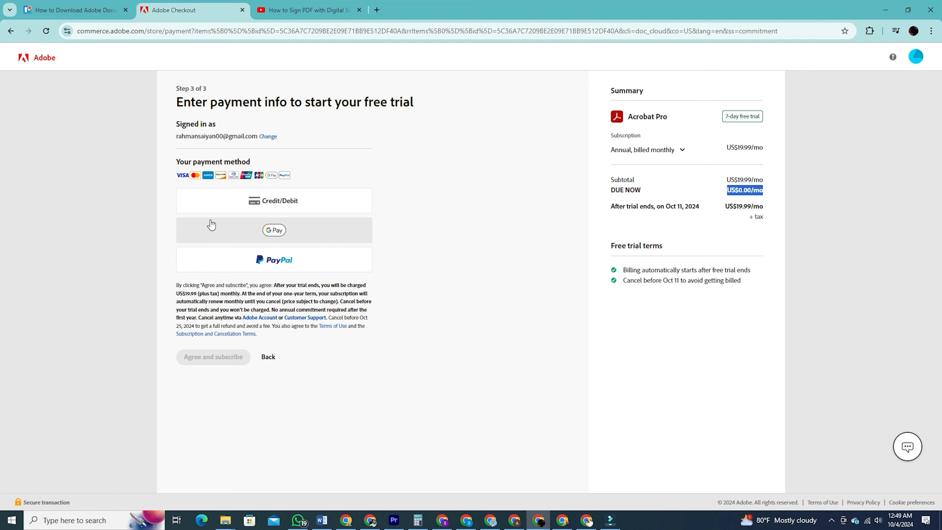
mouse_move(303, 192)
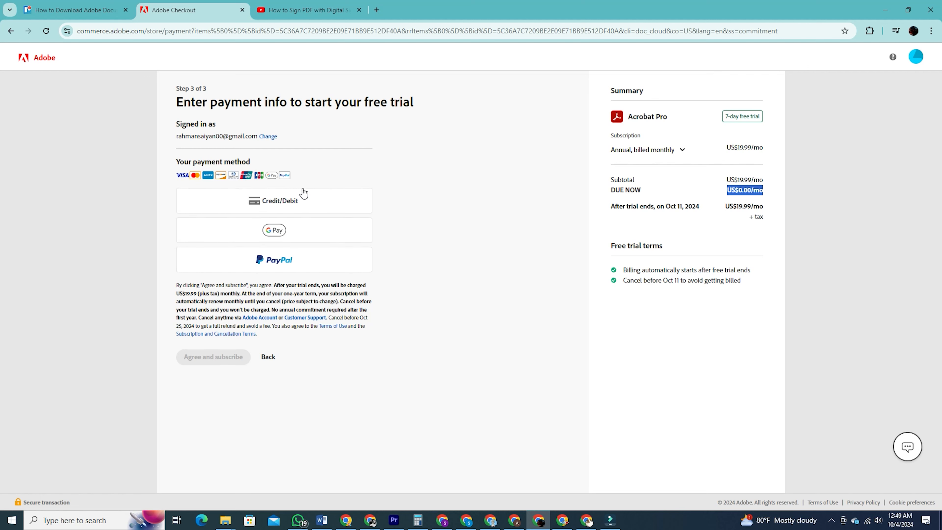
left_click(274, 200)
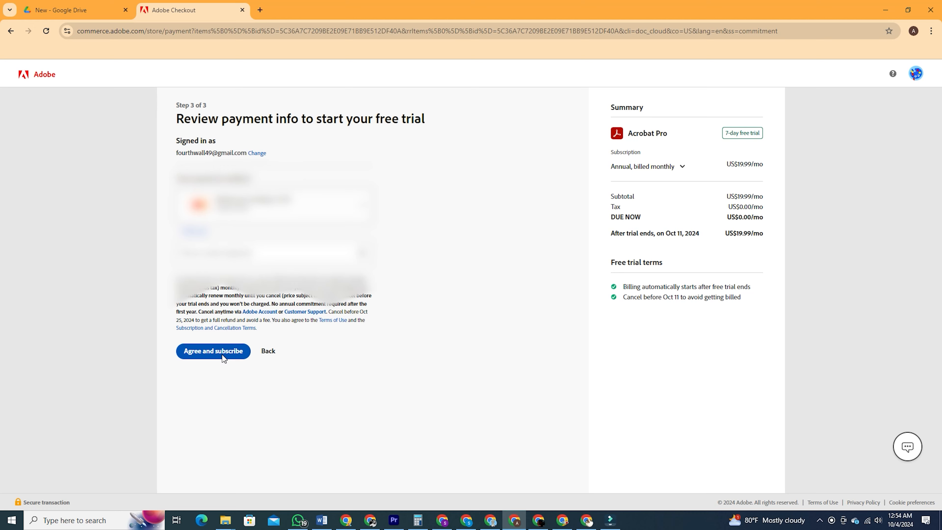
left_click(212, 351)
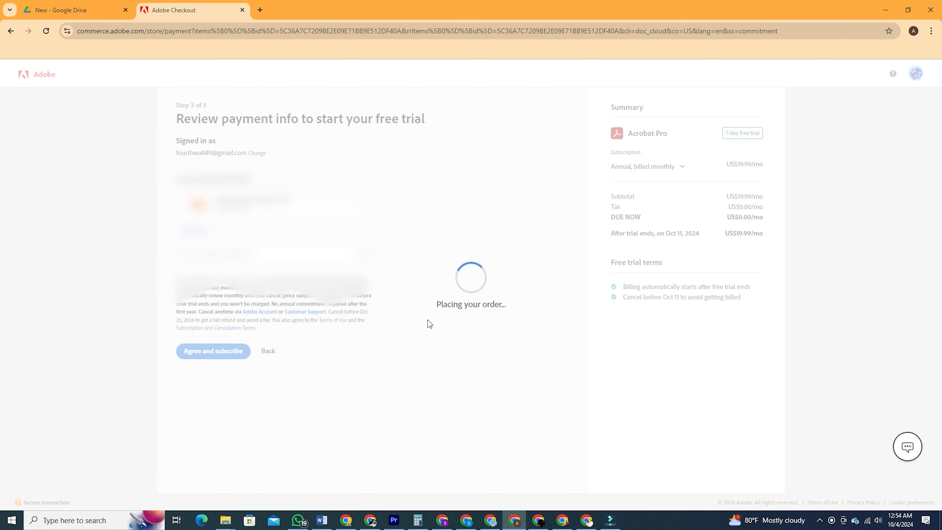
left_click(212, 350)
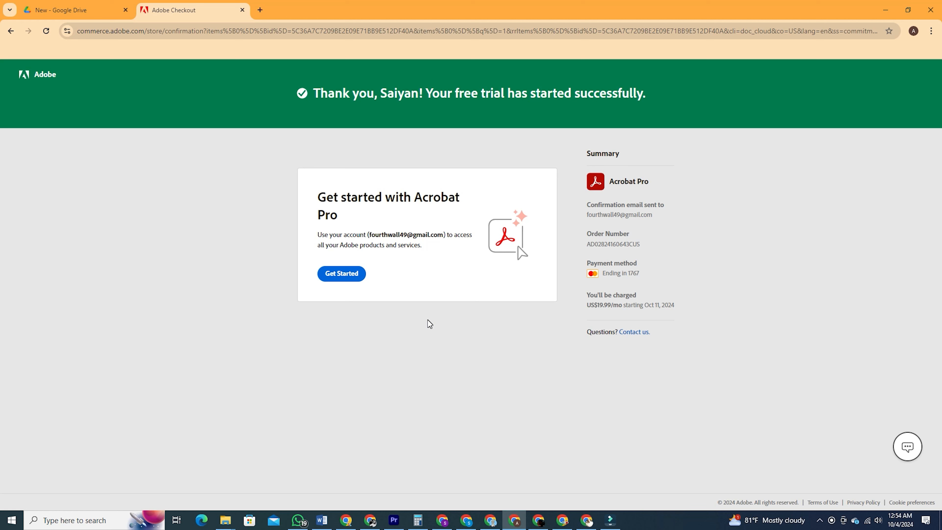
Get Started from the confirmation page and launch the downloaded Acrobat_Set-Up.exe installer
left_click(341, 273)
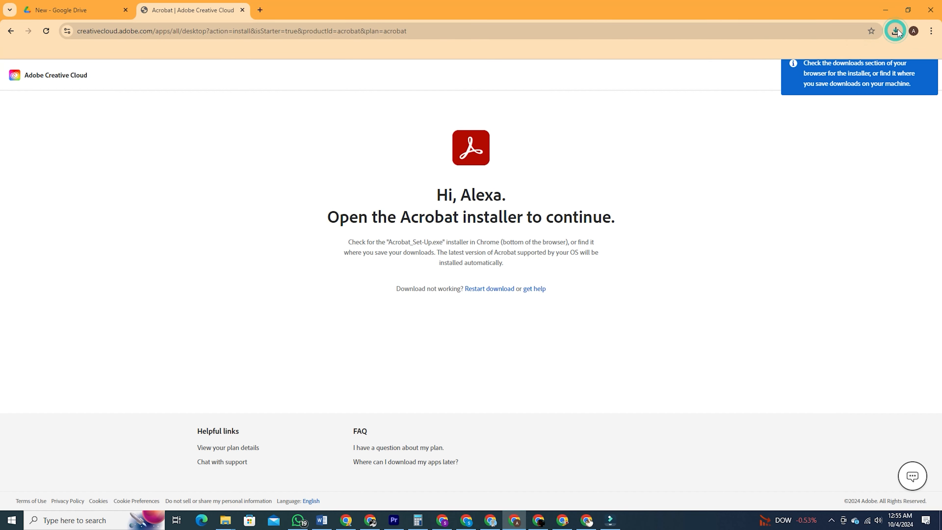
left_click(896, 31)
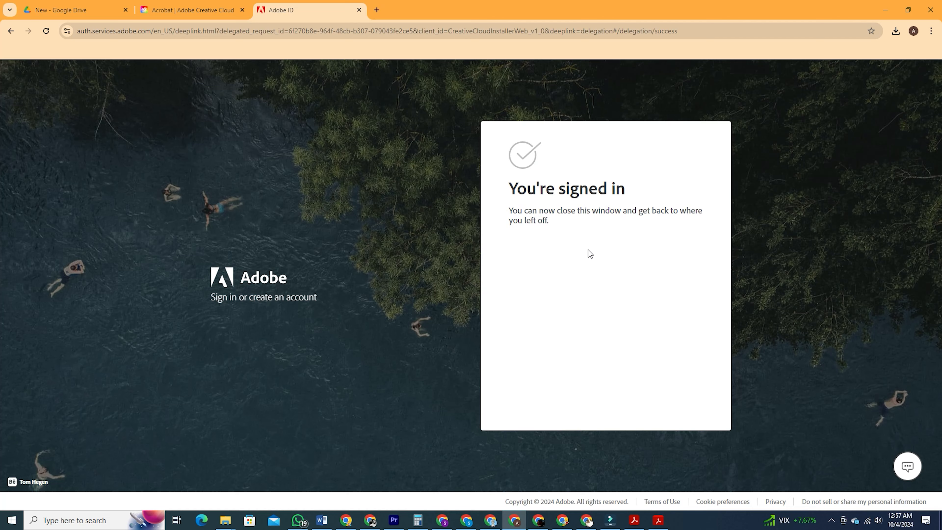
Begin installing Acrobat, skip the first-tasks survey question and continue while it installs
left_click(191, 10)
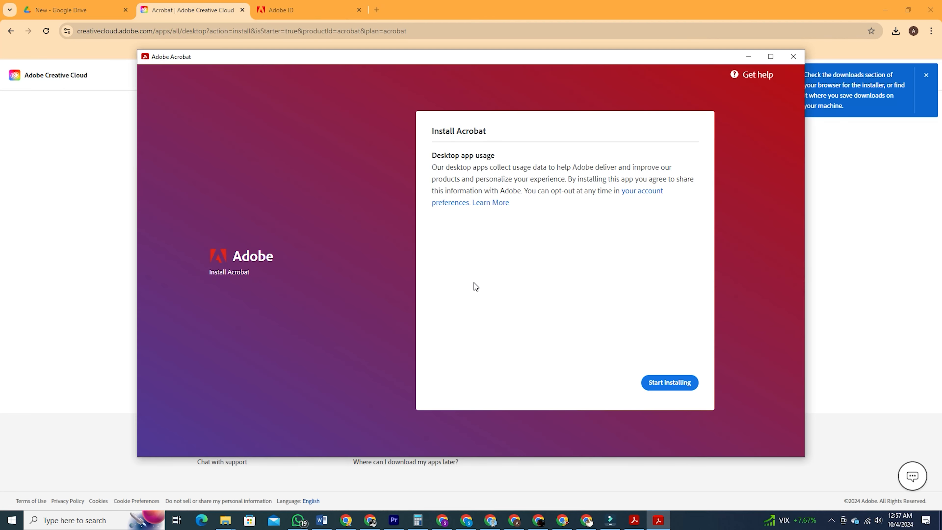
mouse_move(640, 348)
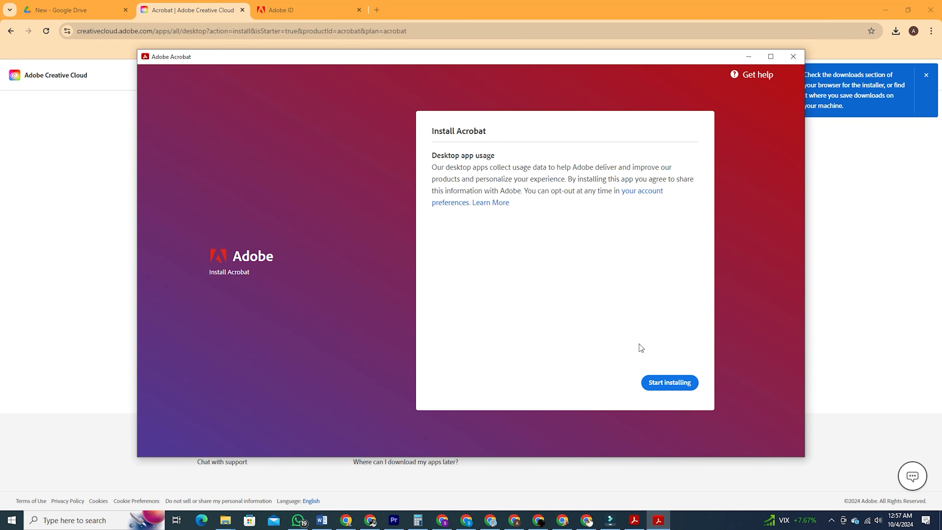
left_click(669, 382)
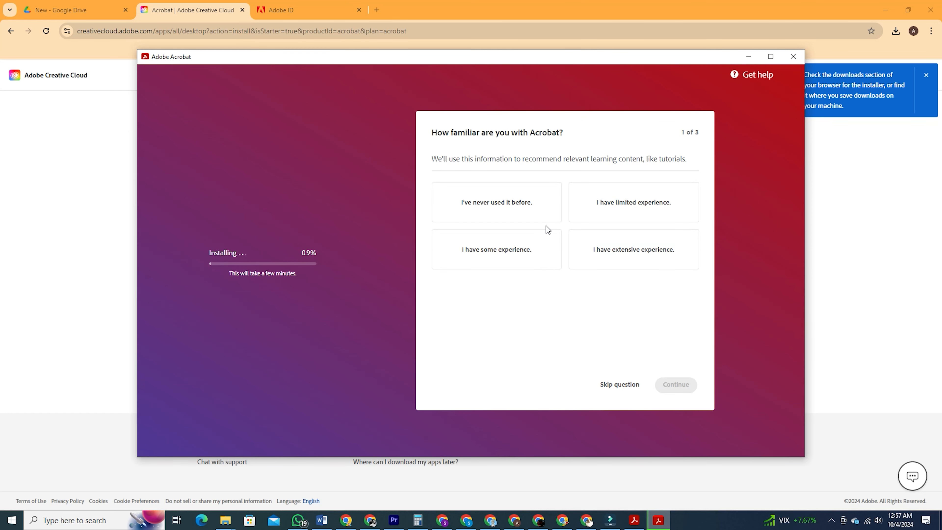
mouse_move(290, 284)
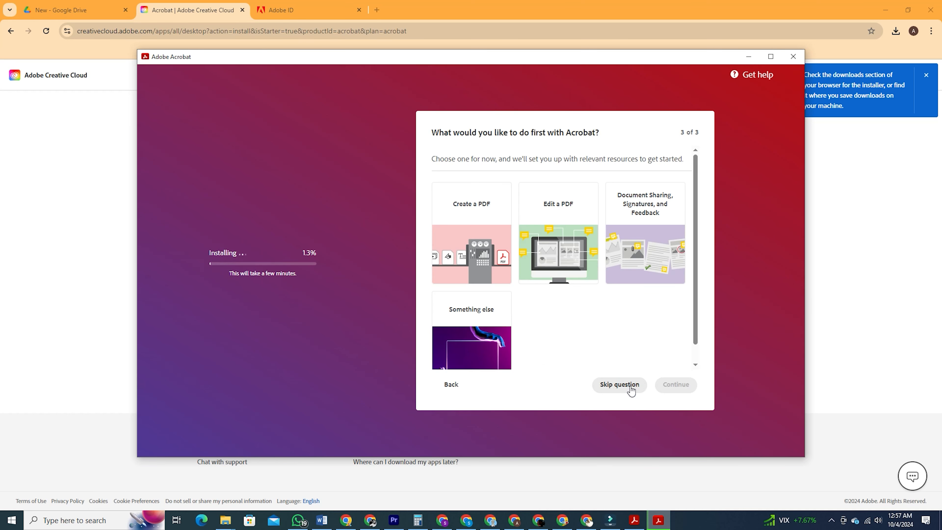
left_click(619, 385)
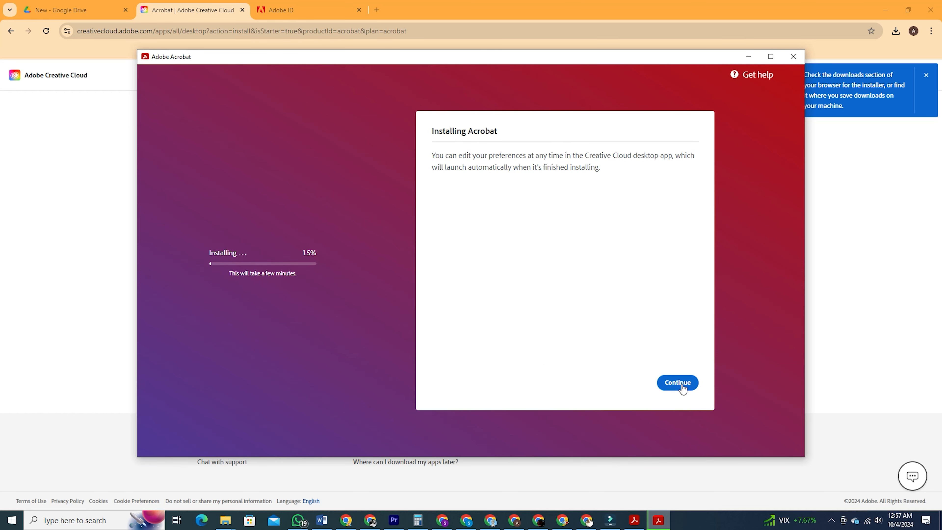
left_click(678, 383)
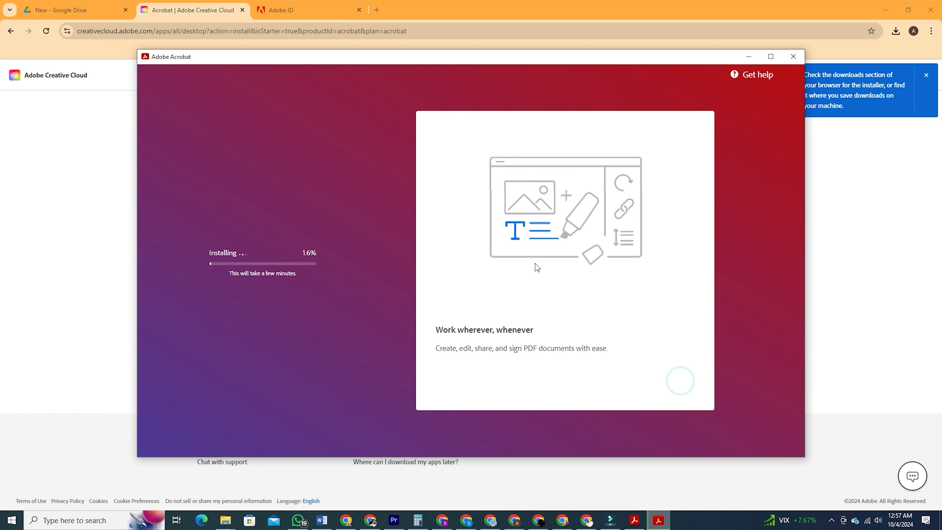